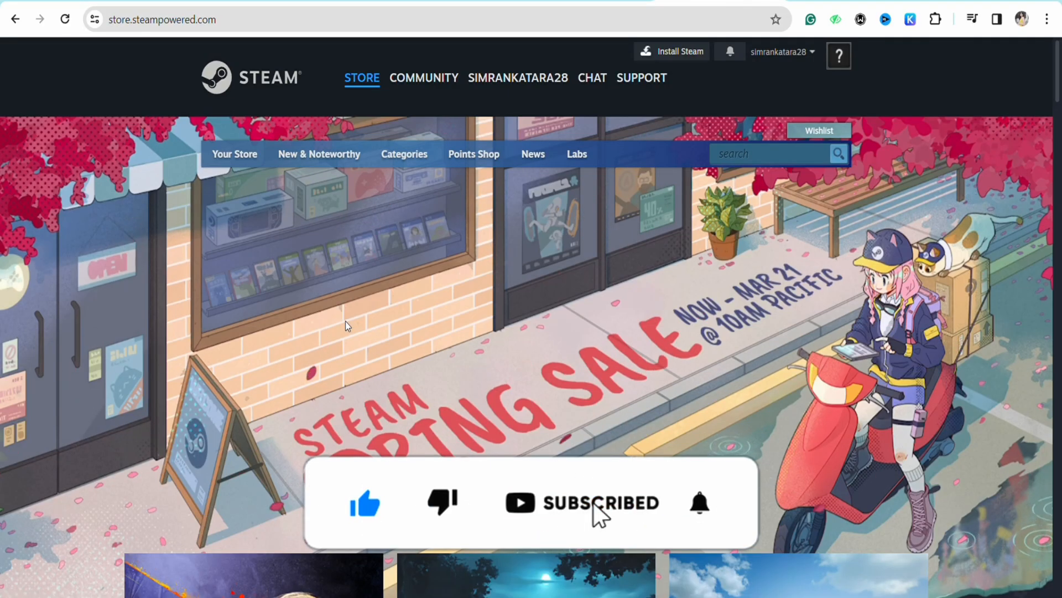
Step: From the Steam Gift Cards page, choose to send a digital Steam gift card
{"action": "left_click", "coordinate": [699, 502]}
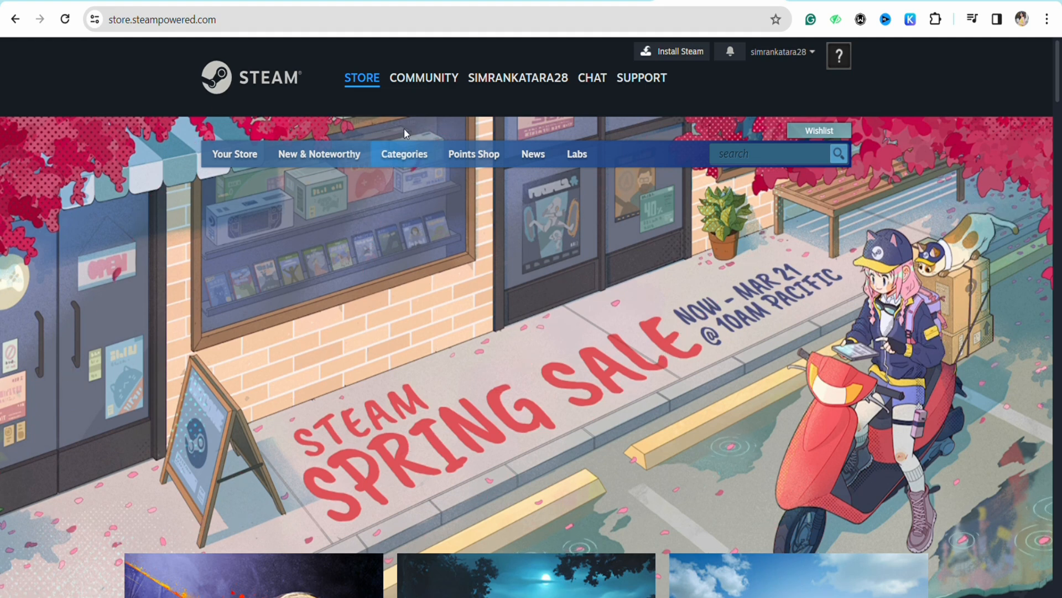
{"action": "mouse_move", "coordinate": [575, 347]}
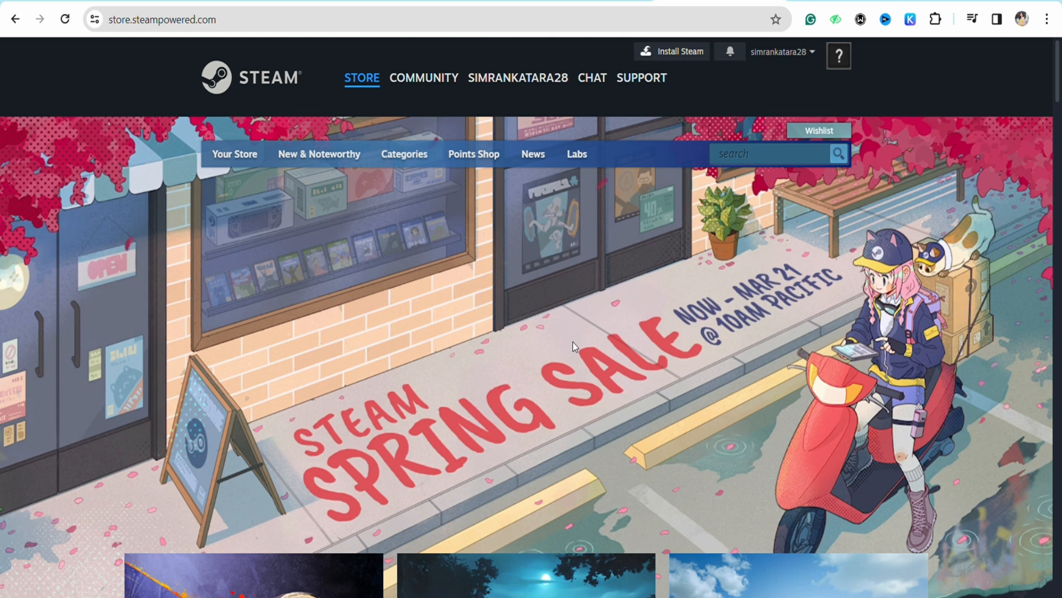
{"action": "mouse_move", "coordinate": [545, 254]}
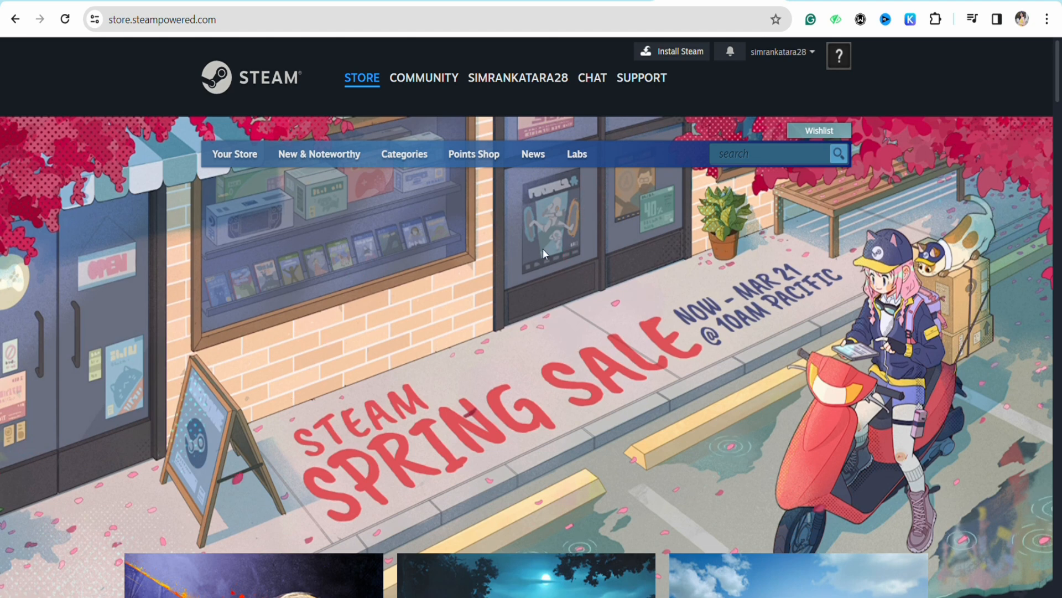
{"action": "mouse_move", "coordinate": [535, 302]}
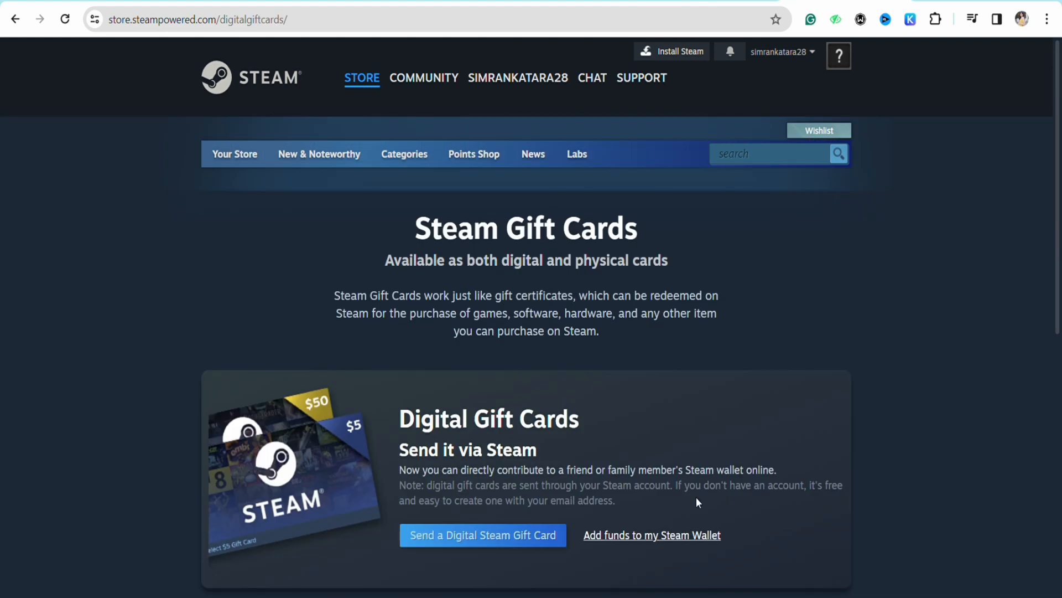
{"action": "mouse_move", "coordinate": [715, 375]}
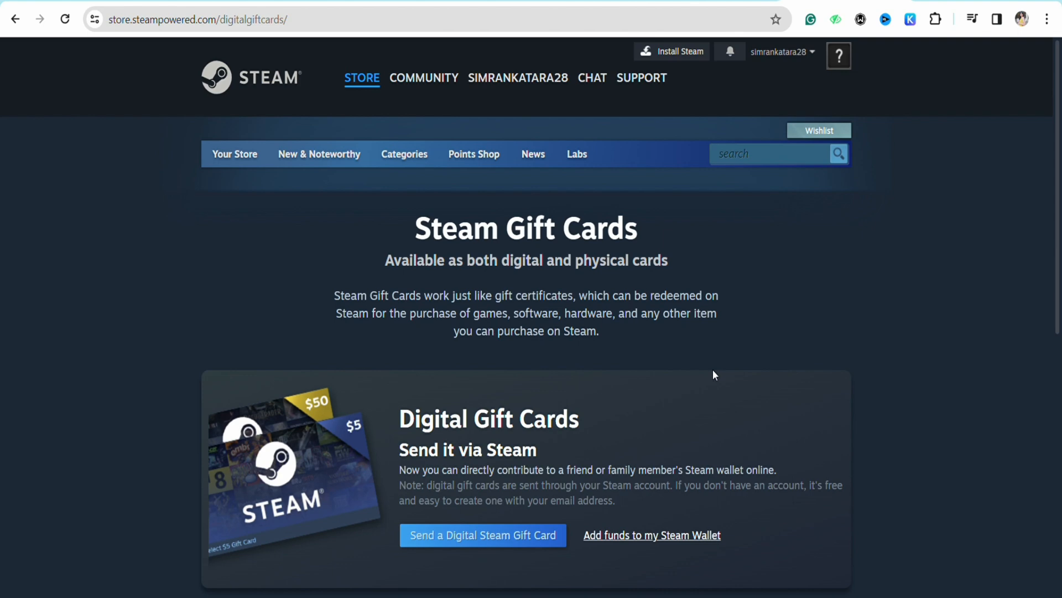
{"action": "scroll", "scroll_direction": "down", "scroll_amount": 3}
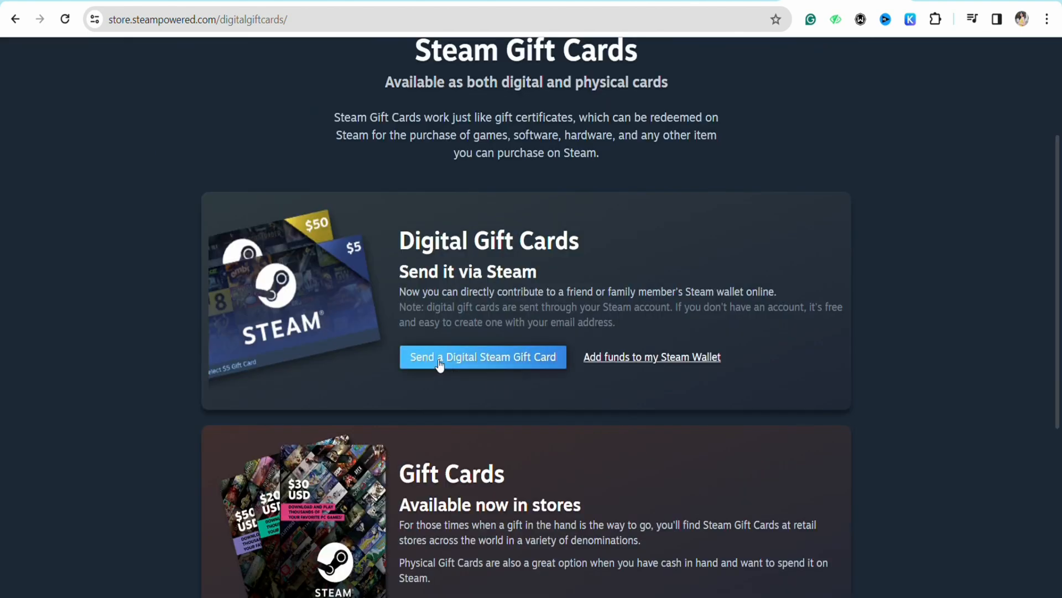
{"action": "left_click", "coordinate": [481, 357]}
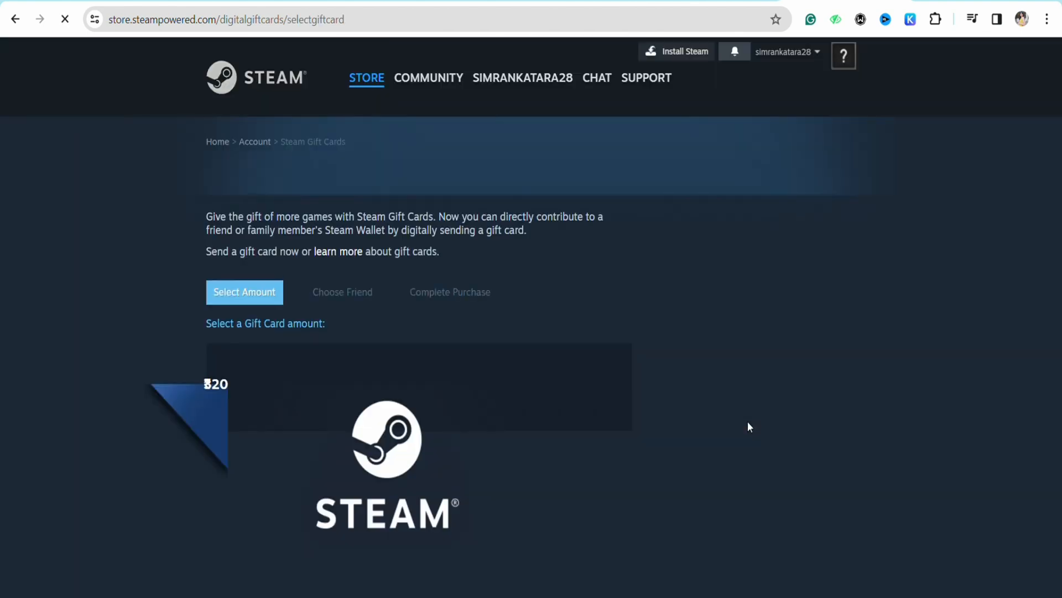
Step: Pick the ₹640 digital gift card from the list of amounts
{"action": "scroll", "scroll_direction": "down", "scroll_amount": 3}
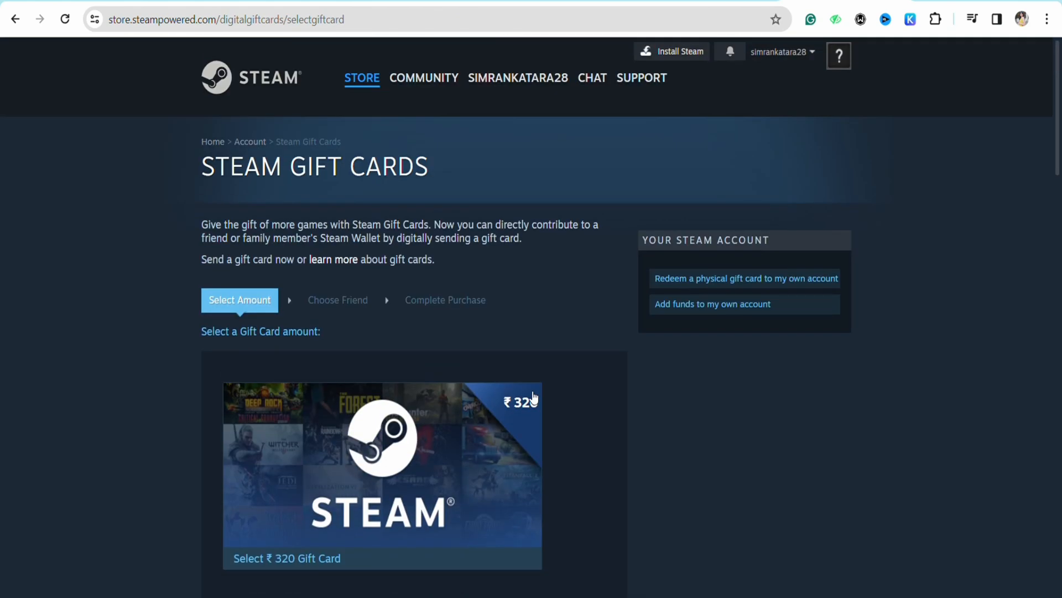
{"action": "scroll", "scroll_direction": "down", "scroll_amount": 3}
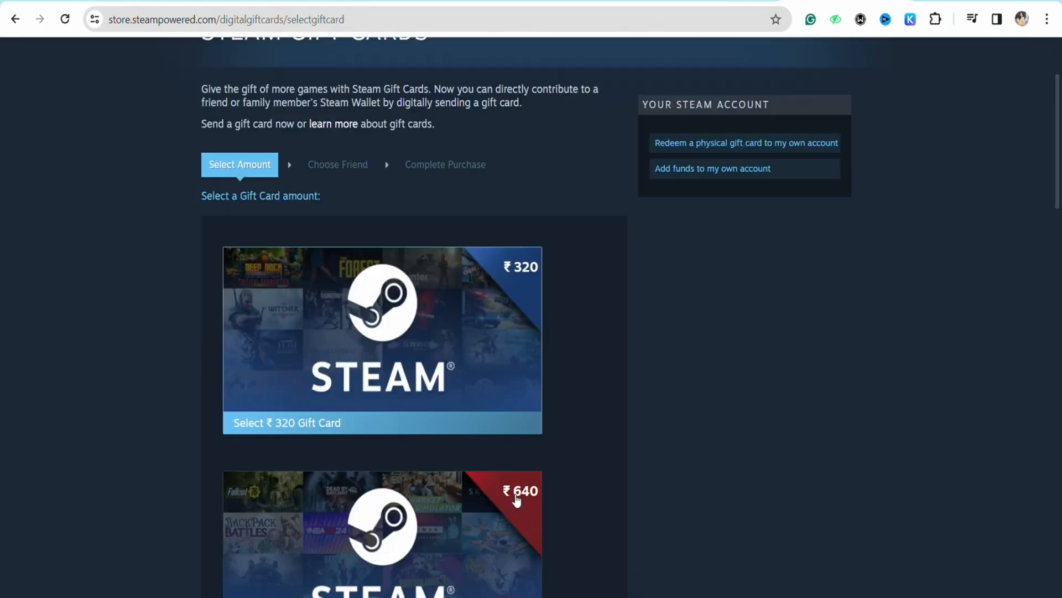
{"action": "scroll", "scroll_direction": "down", "scroll_amount": 3}
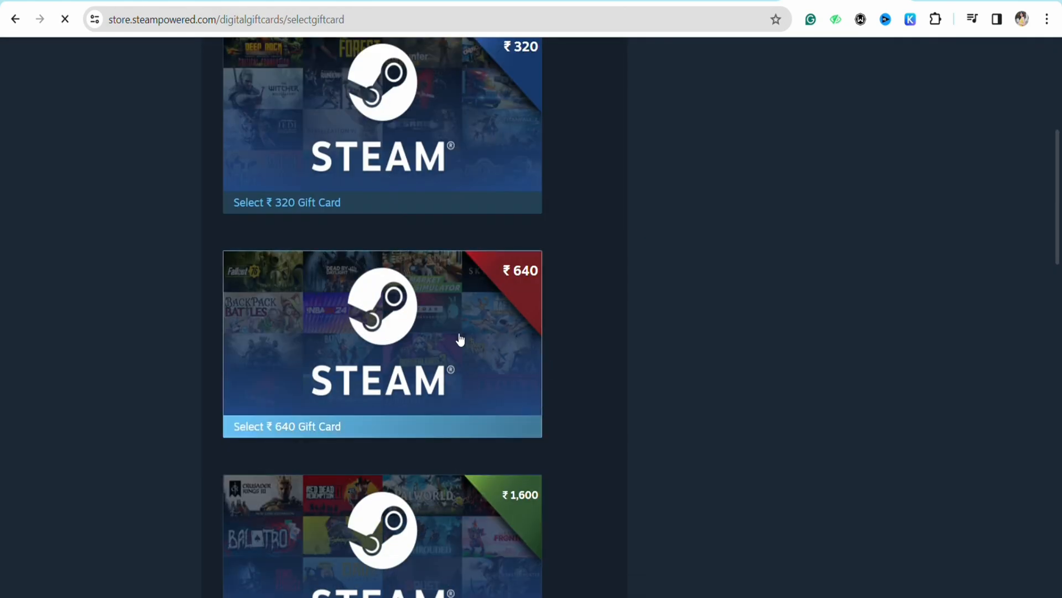
{"action": "left_click", "coordinate": [382, 343]}
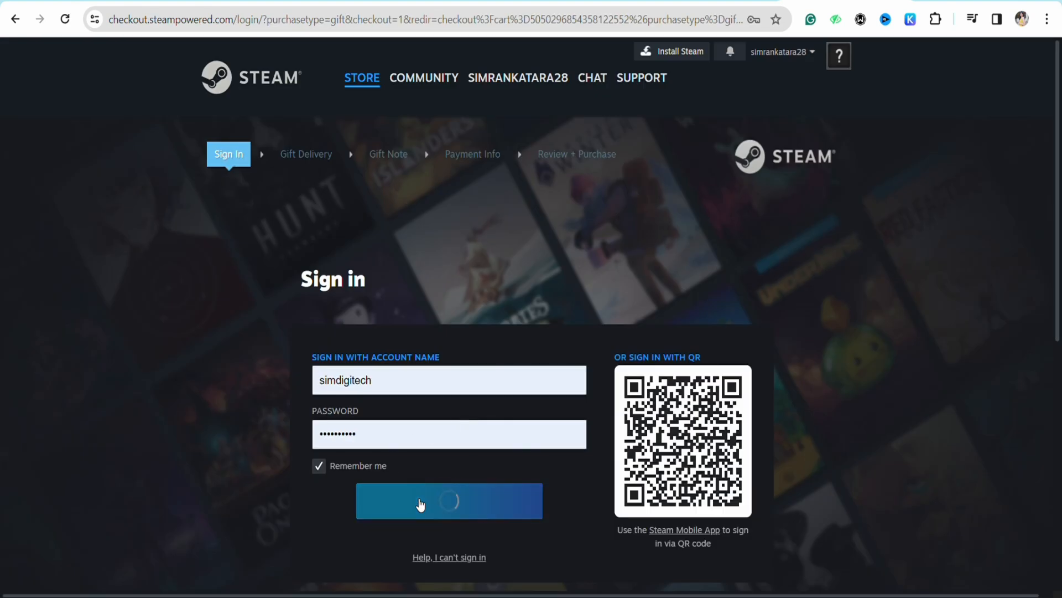
Step: Sign in with the saved credentials and select the friend search box for gift delivery
{"action": "left_click", "coordinate": [421, 500]}
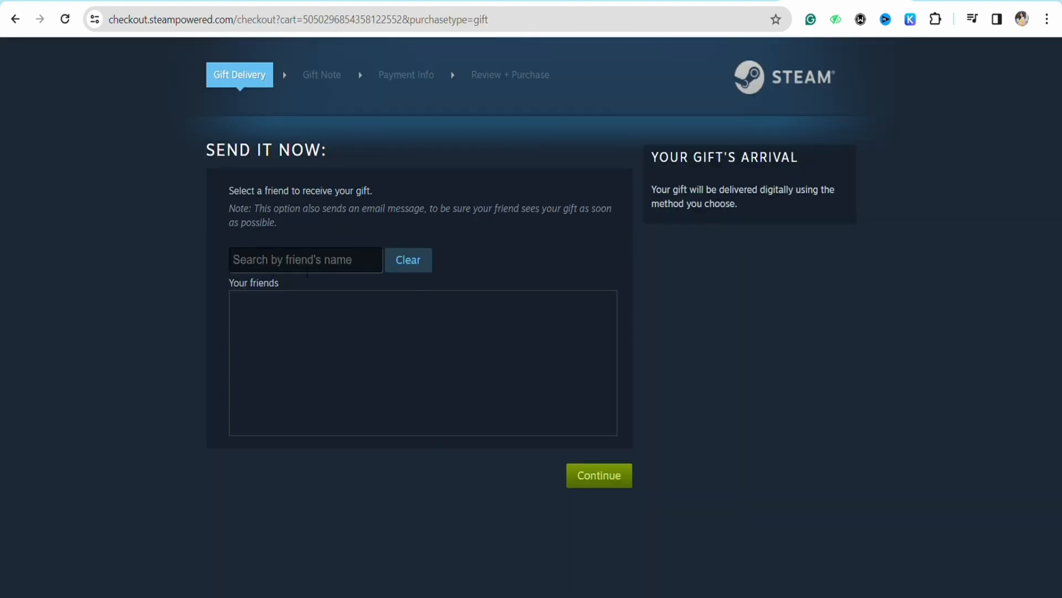
{"action": "left_click", "coordinate": [305, 260]}
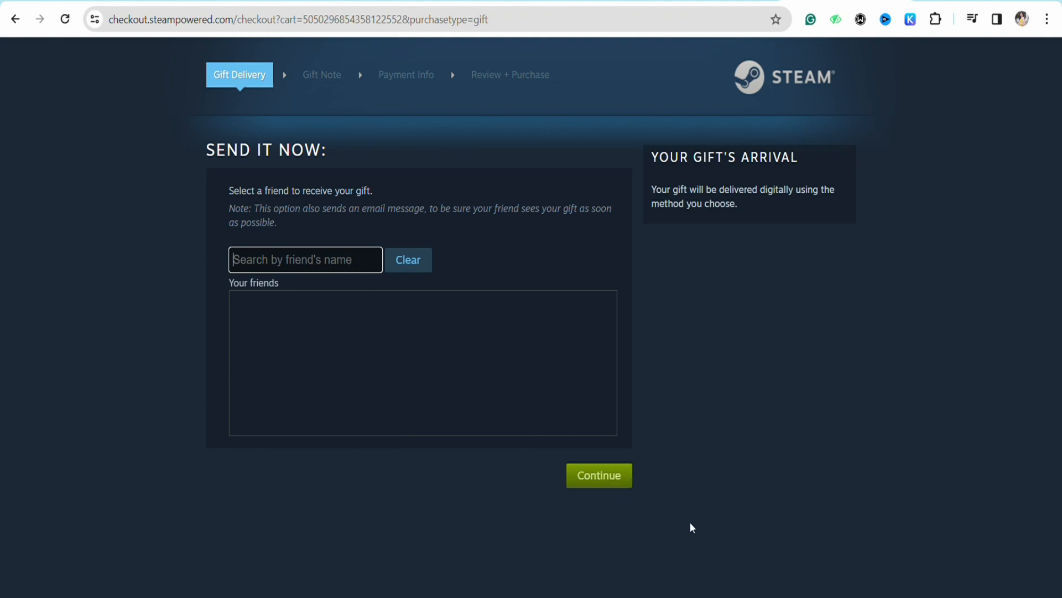
{"action": "mouse_move", "coordinate": [319, 84]}
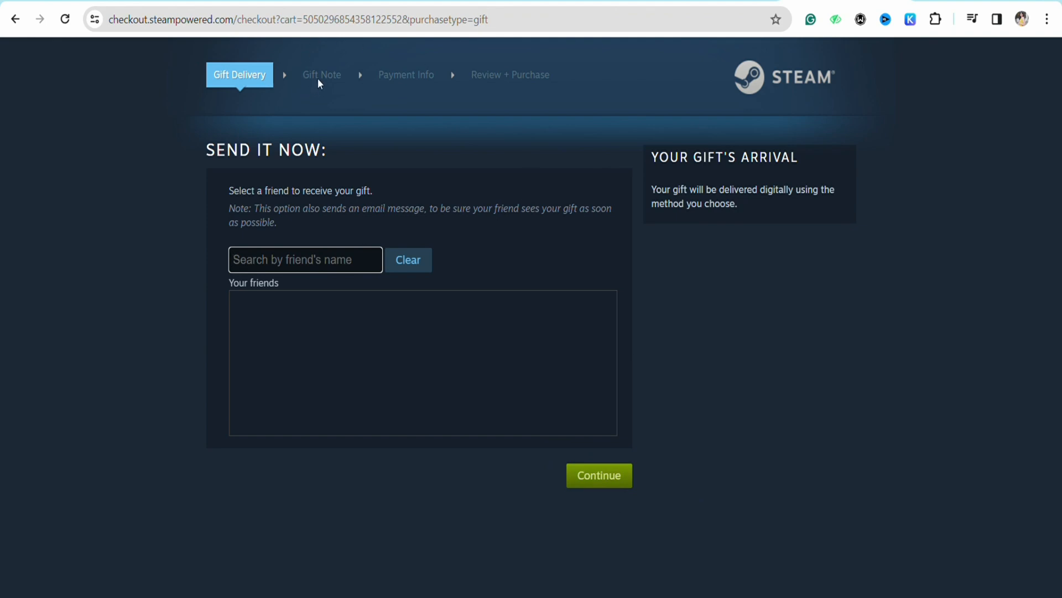
{"action": "mouse_move", "coordinate": [330, 103]}
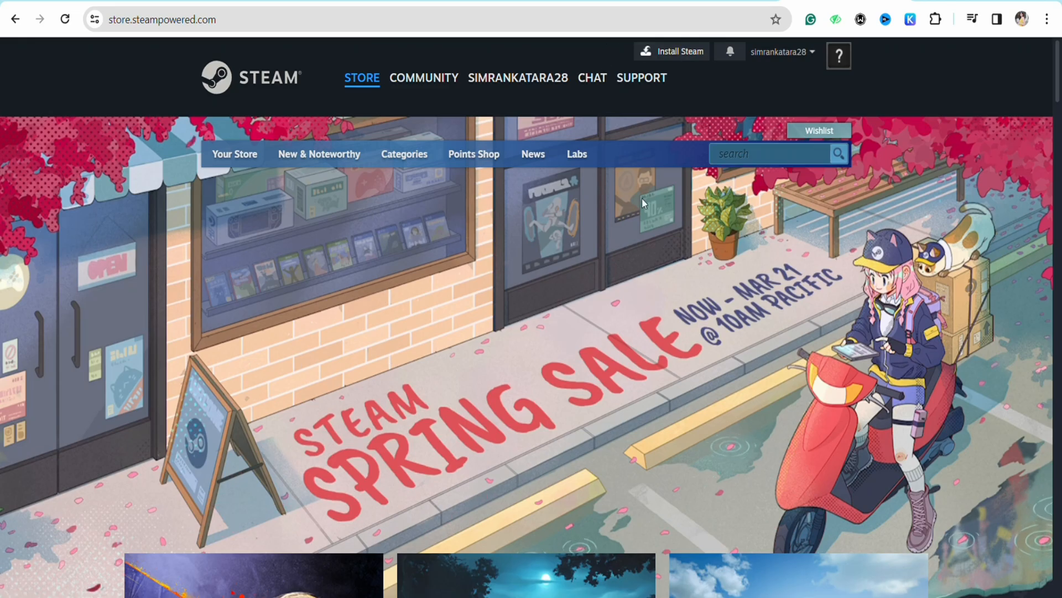
{"action": "scroll", "scroll_direction": "down", "scroll_amount": 3}
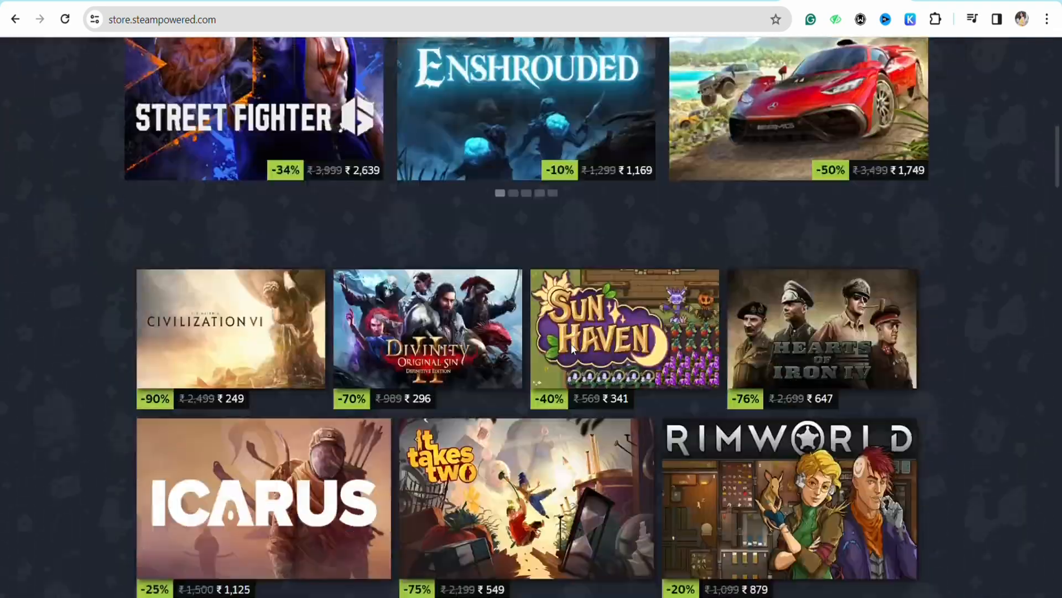
{"action": "scroll", "scroll_direction": "up", "scroll_amount": 3}
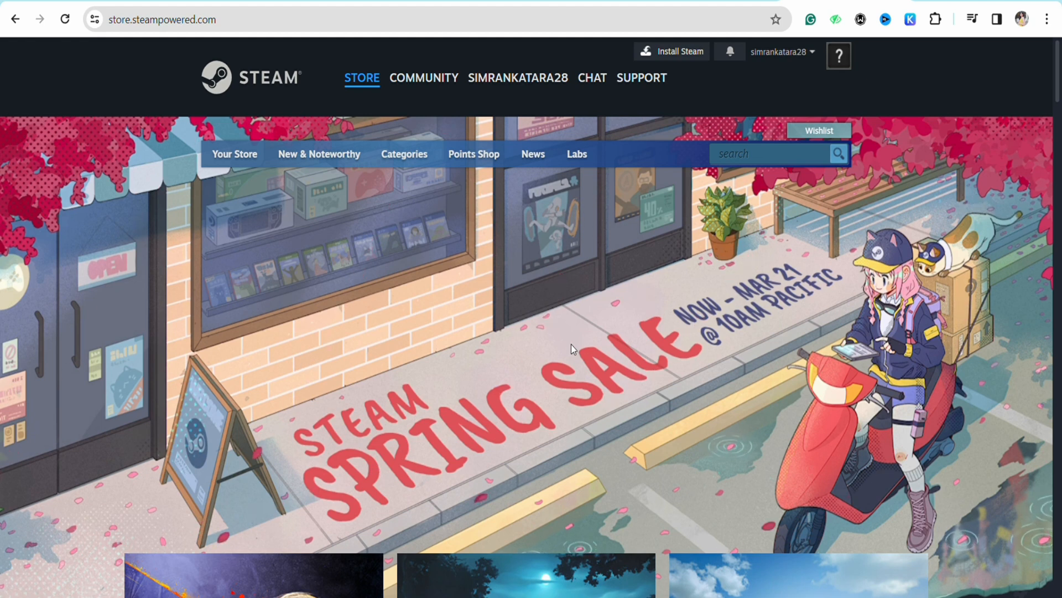
{"action": "mouse_move", "coordinate": [523, 493]}
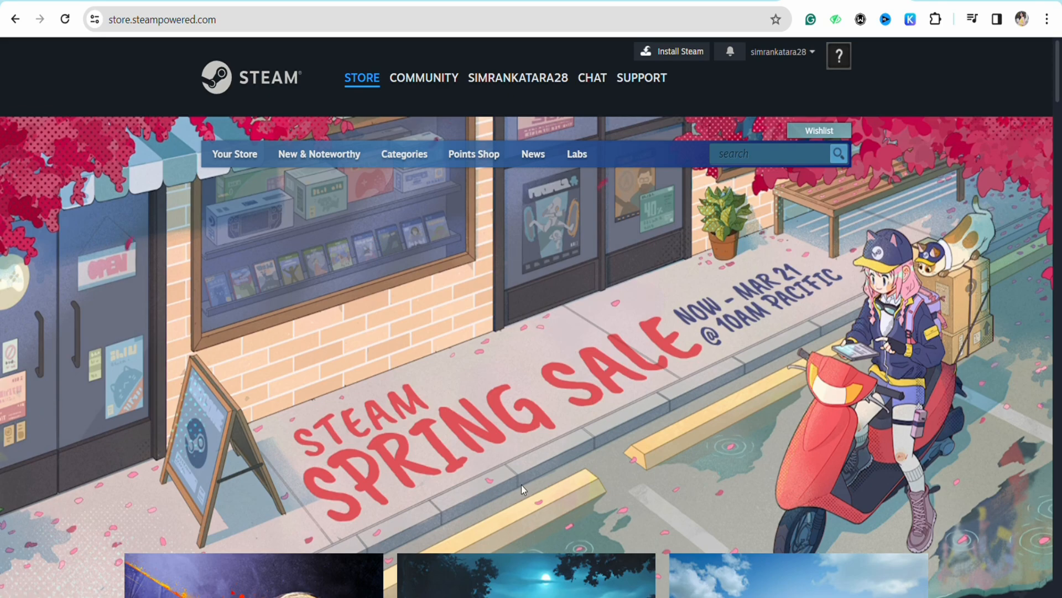